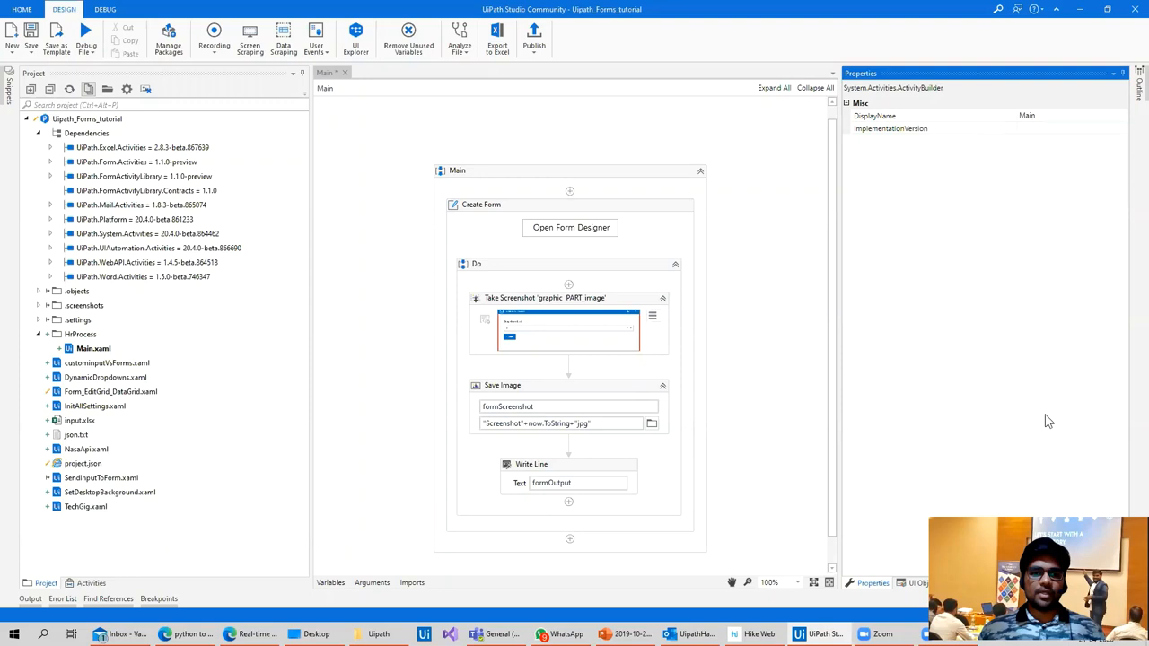
pyautogui.moveTo(615, 212)
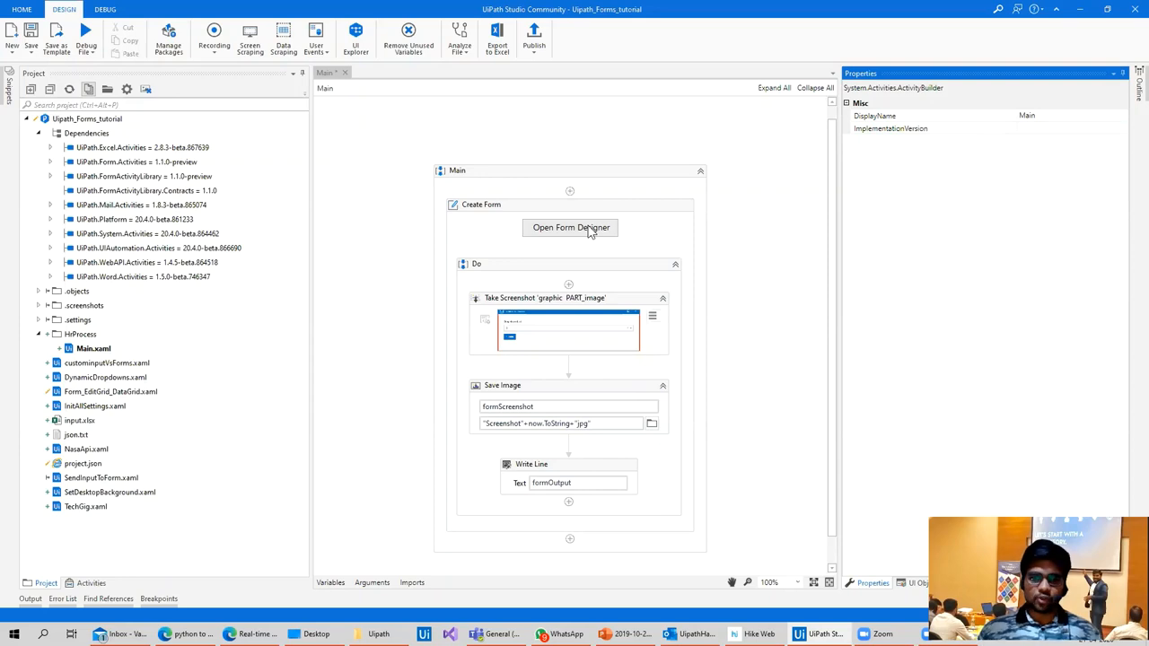
pyautogui.moveTo(601, 450)
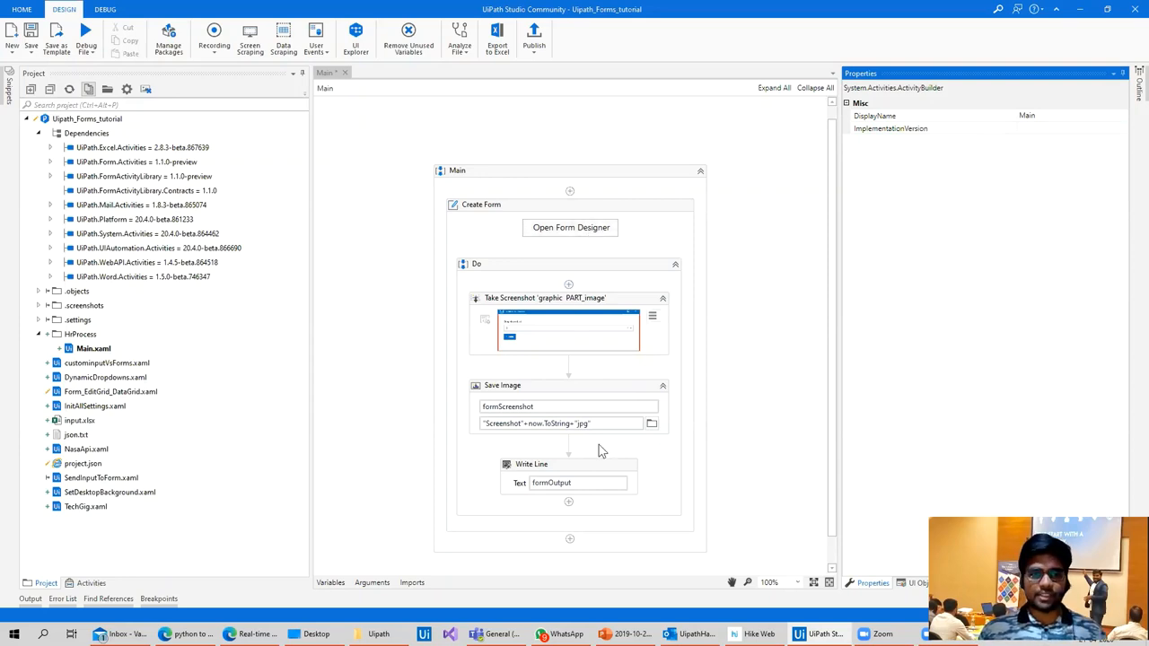
pyautogui.moveTo(600, 515)
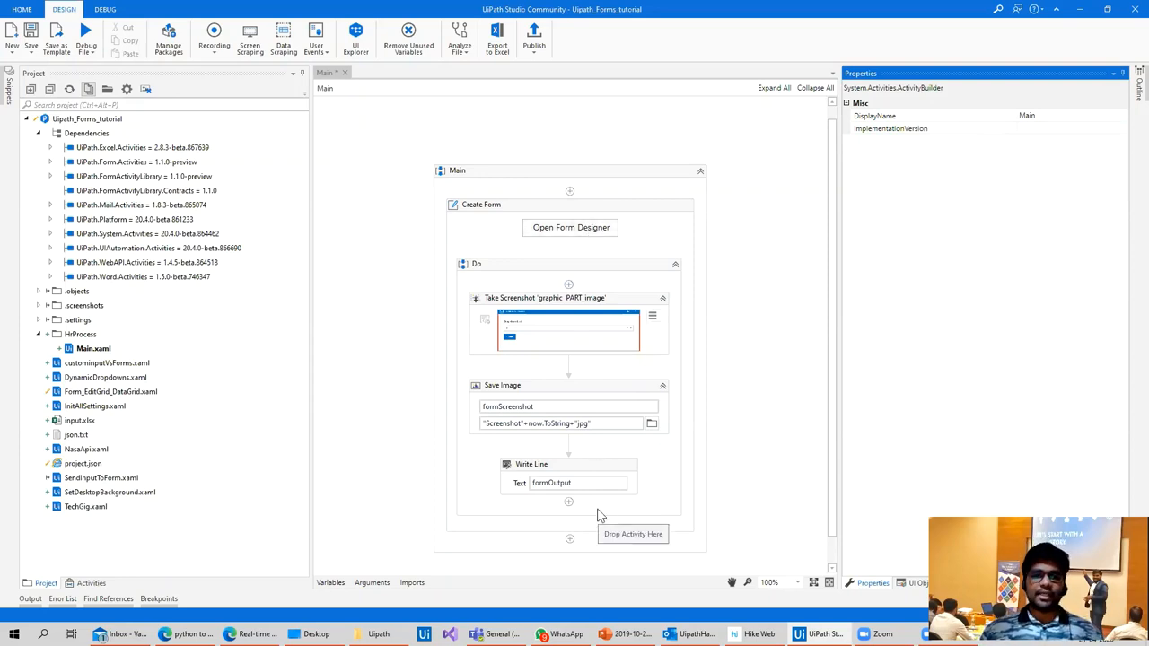
# Run Main.xaml so the empty IT Service Ticket form appears
pyautogui.click(546, 298)
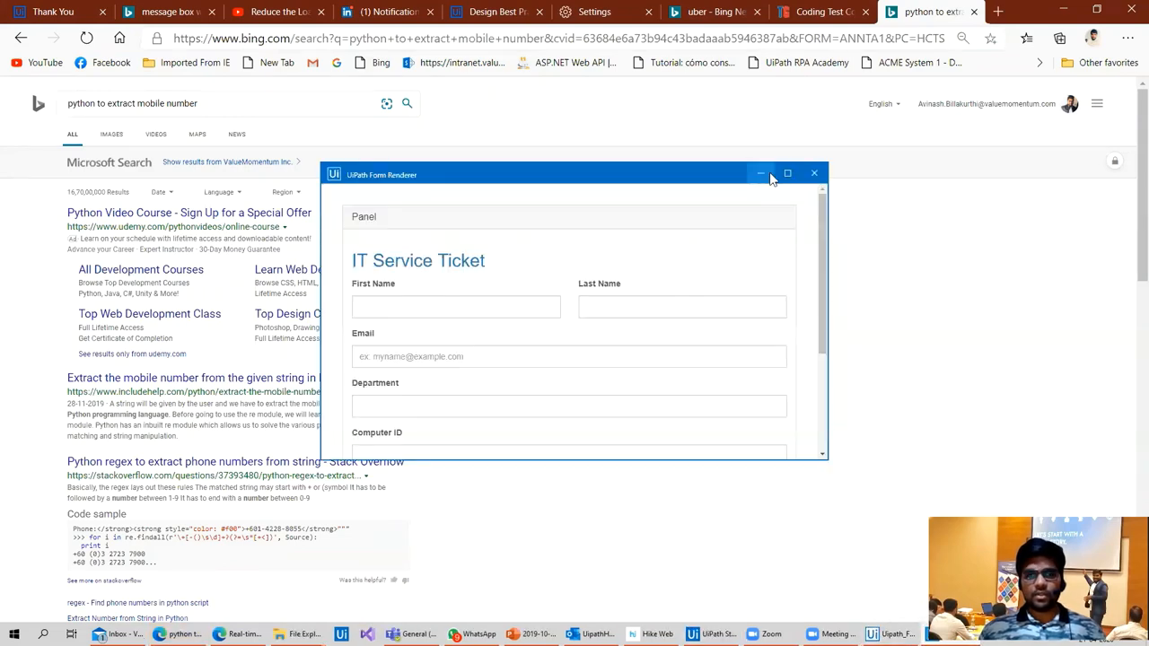
pyautogui.click(787, 173)
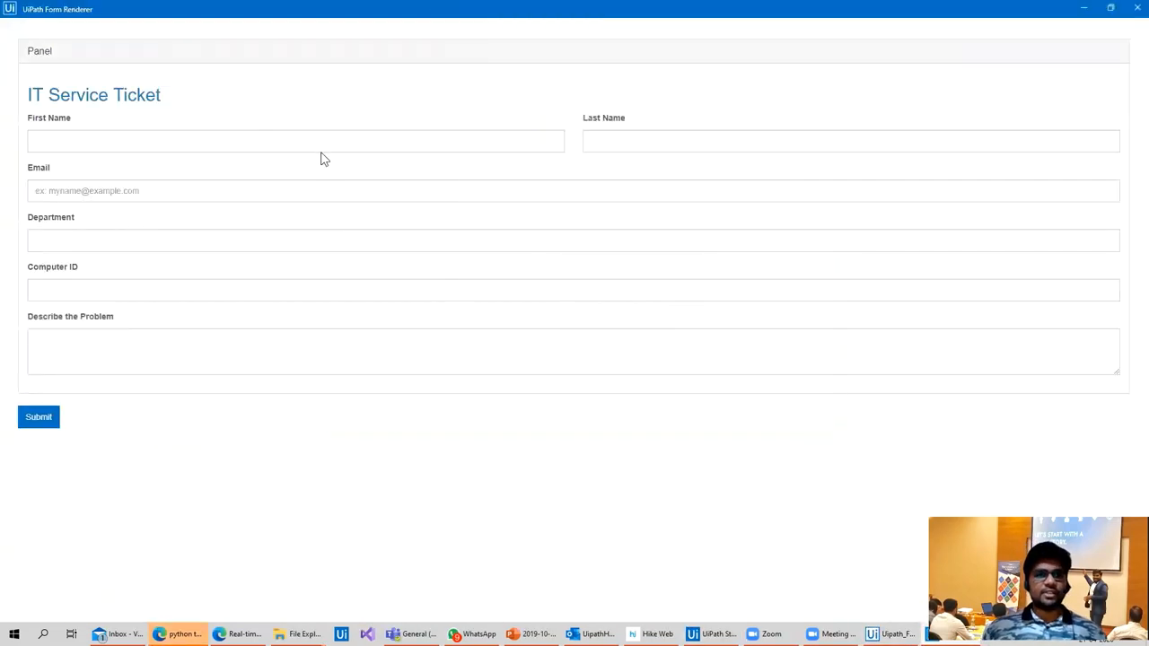
pyautogui.click(294, 141)
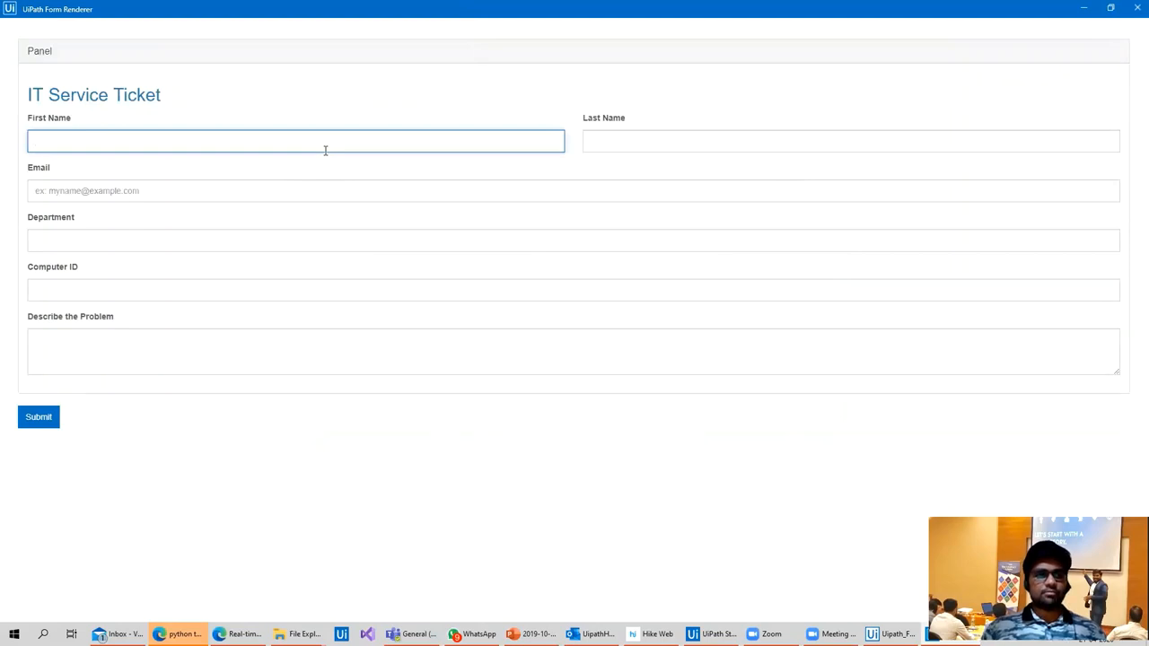
pyautogui.click(850, 141)
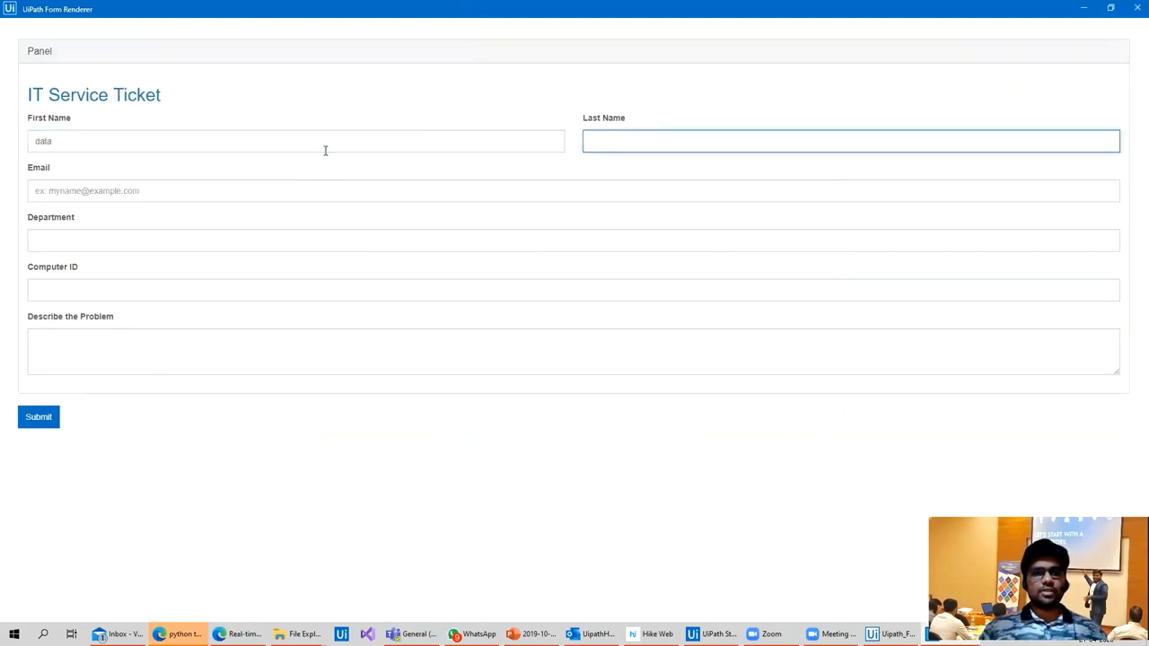
pyautogui.write('a')
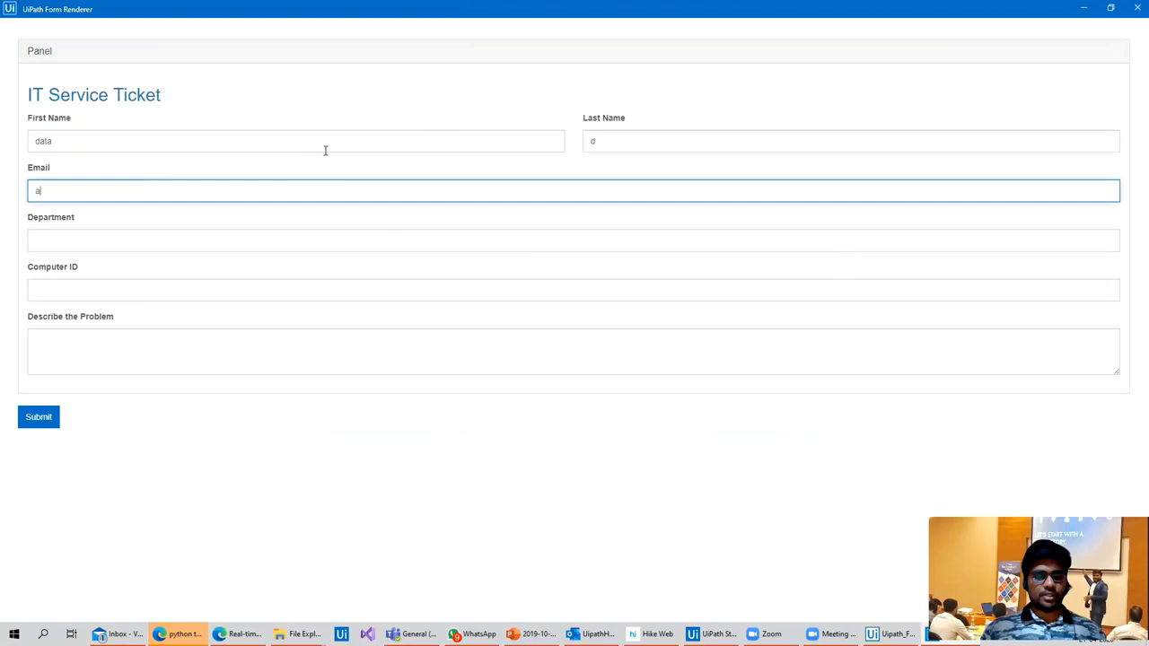
pyautogui.write('@b')
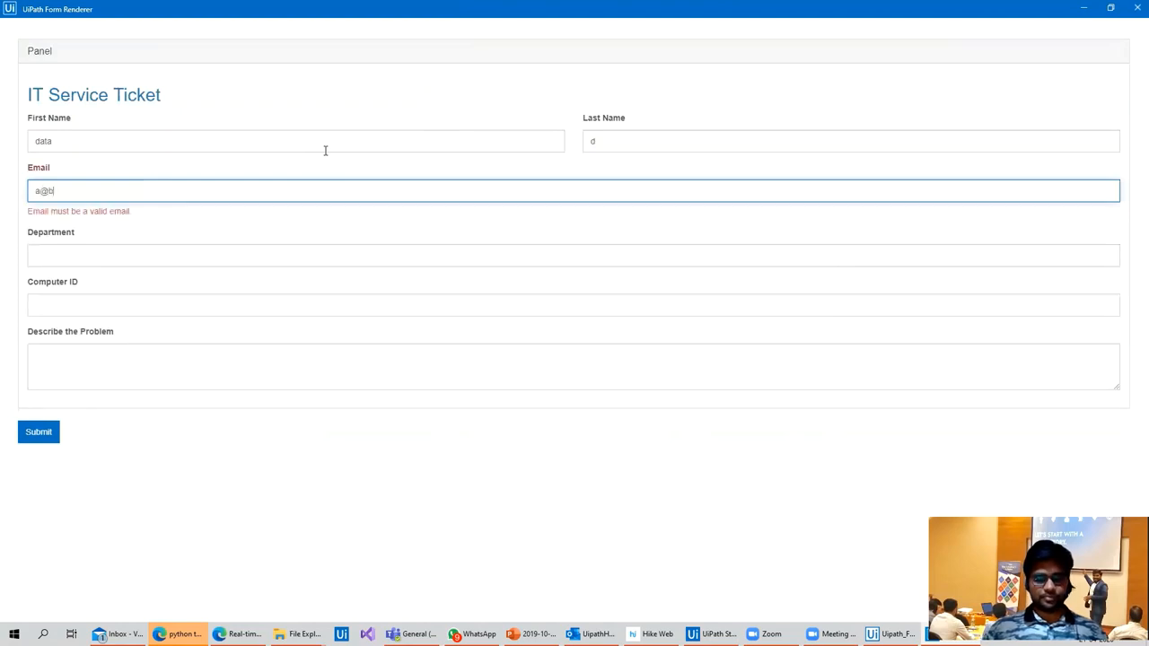
pyautogui.write('.co0m')
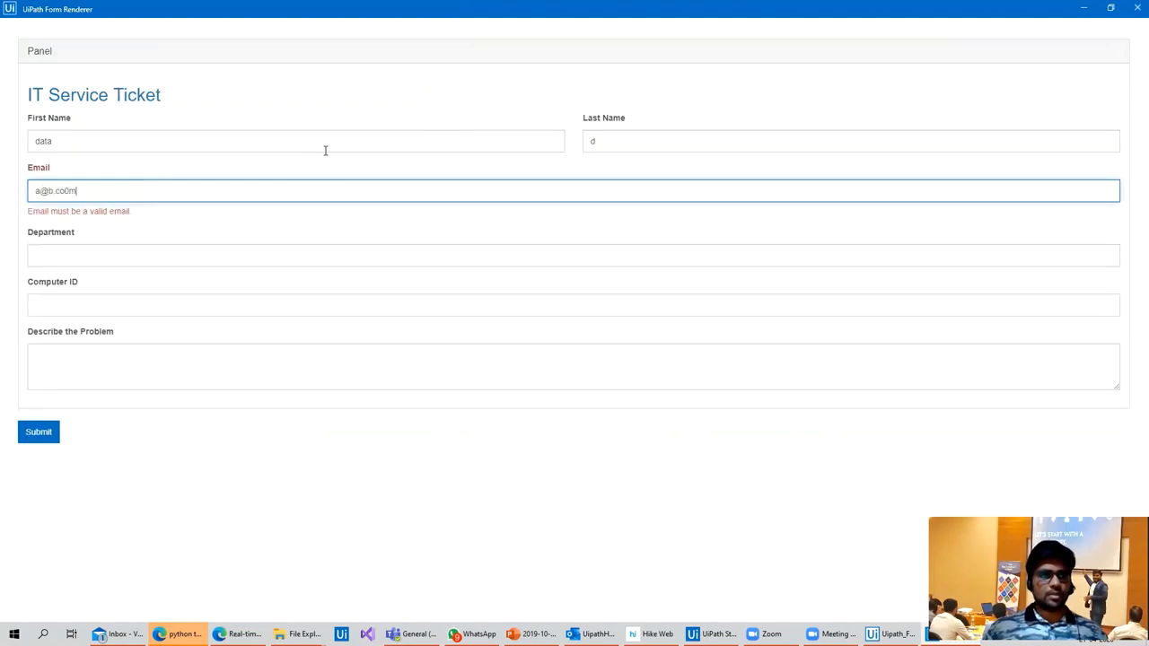
pyautogui.press('BackSpace')
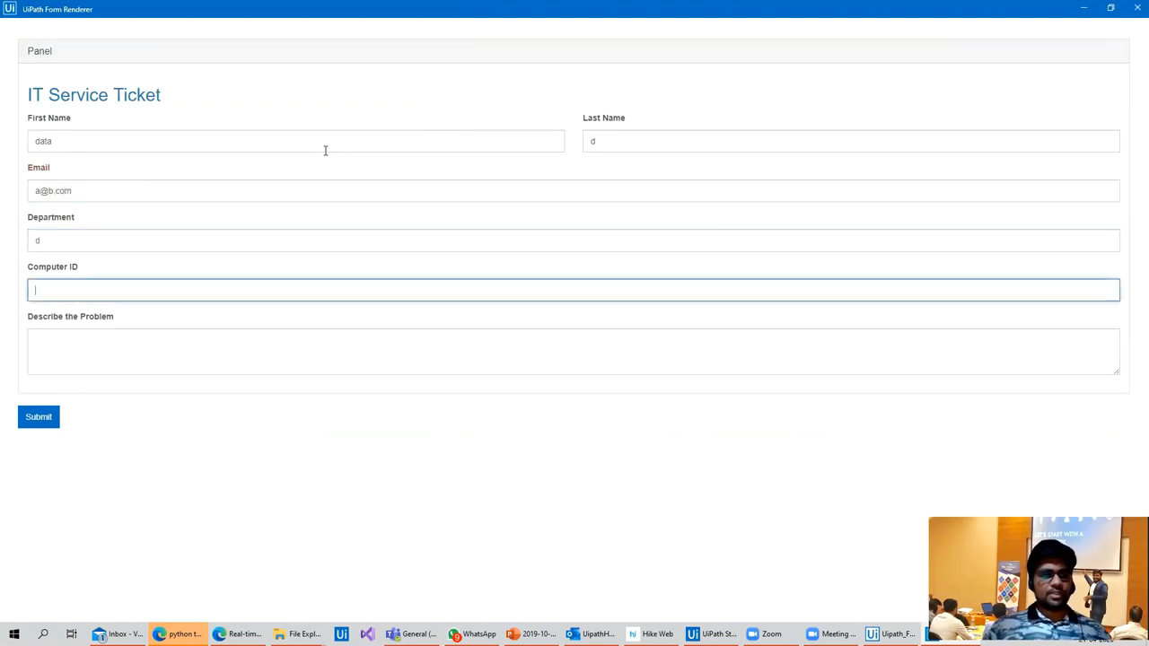
# Enter computer ID 'id' and problem 'some propblem', then submit the ticket
pyautogui.write('id')
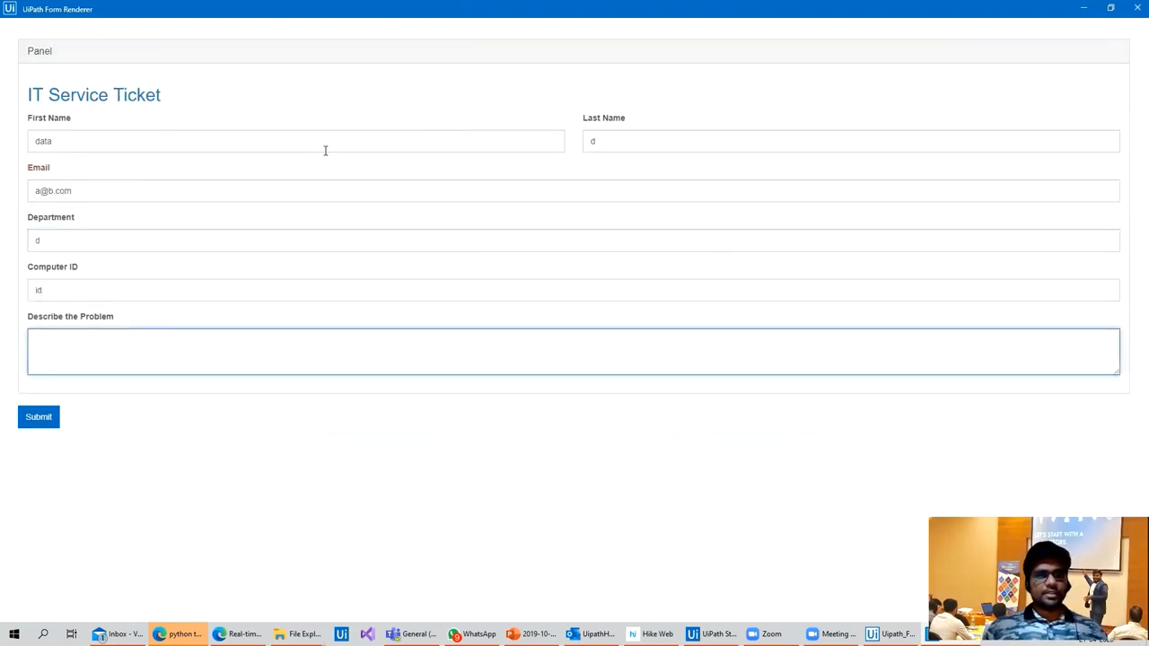
pyautogui.write('some propblem')
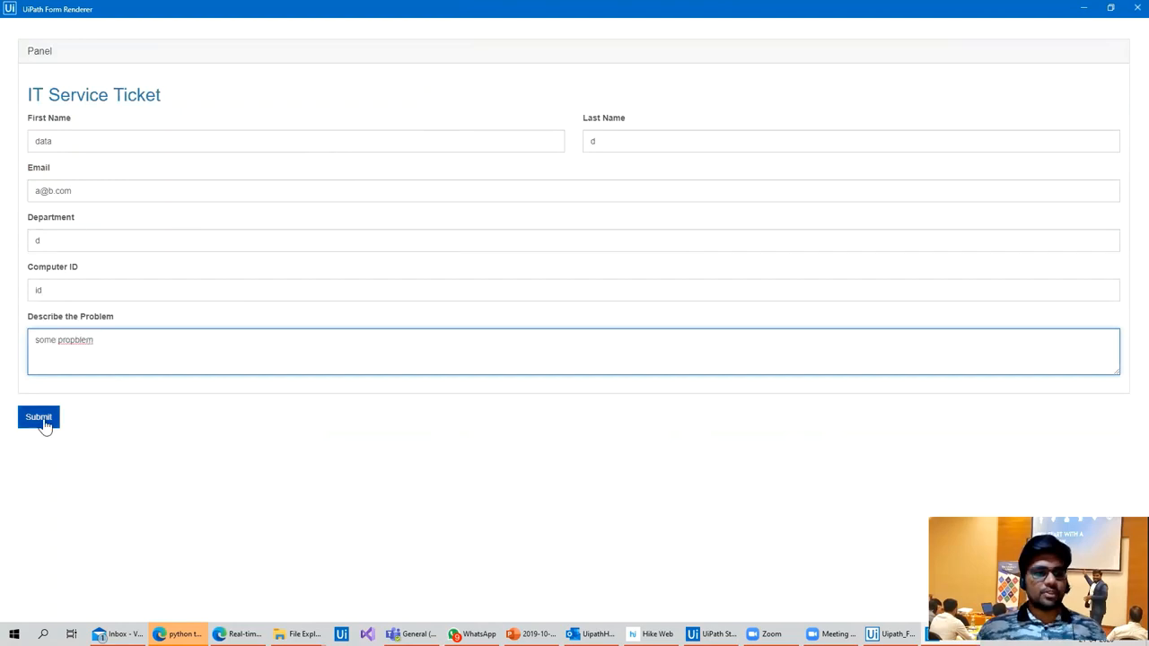
pyautogui.click(39, 417)
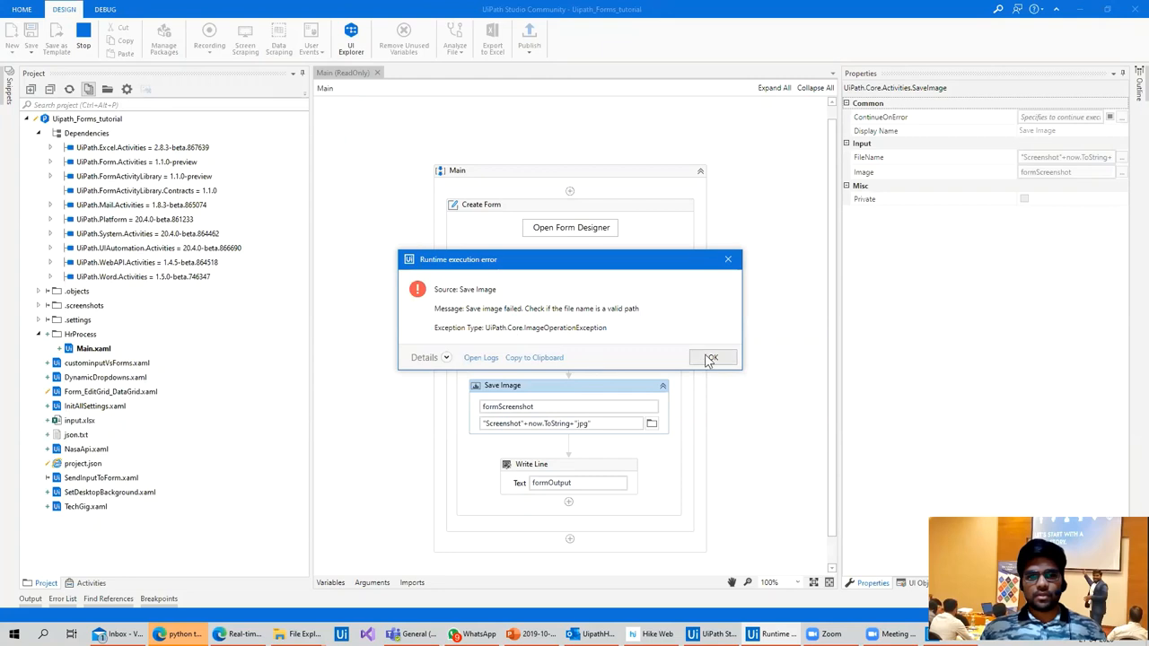
# Dismiss the Save Image runtime error and confirm closing the unsubmitted form
pyautogui.click(712, 357)
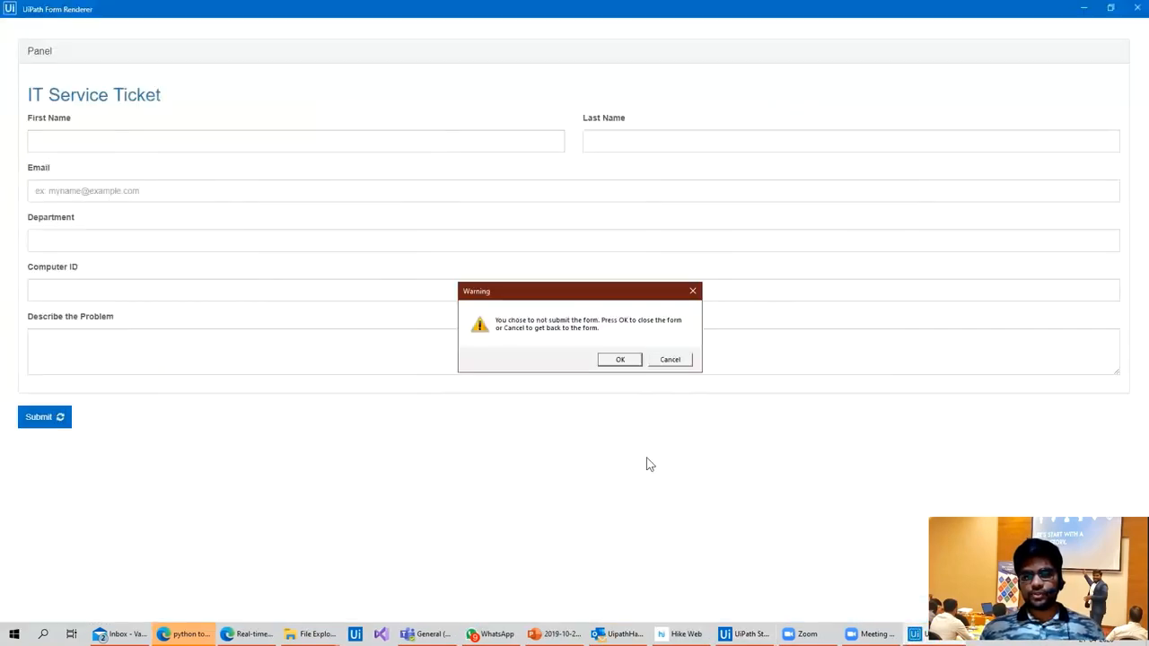
pyautogui.click(619, 359)
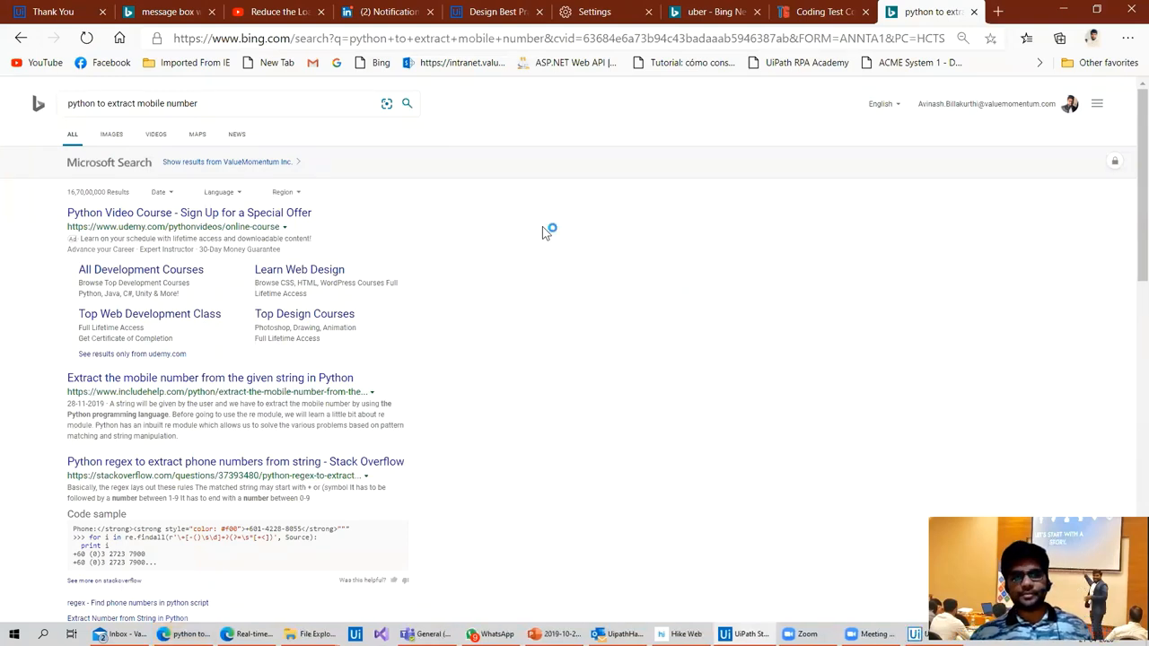
pyautogui.moveTo(546, 231)
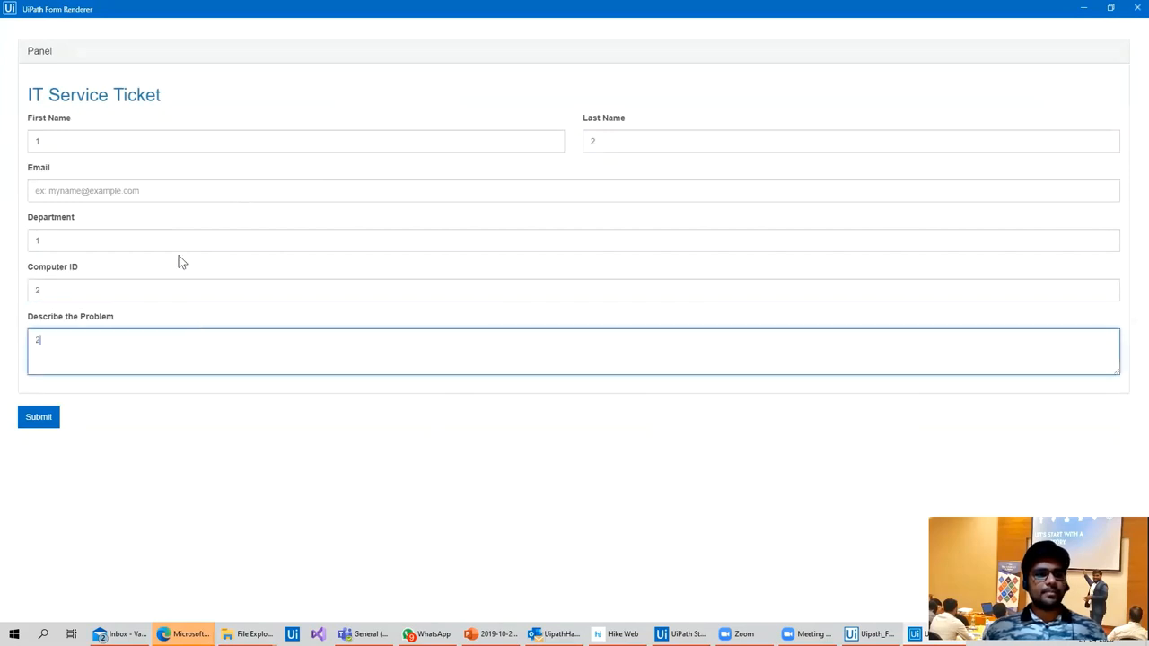
pyautogui.write('a@')
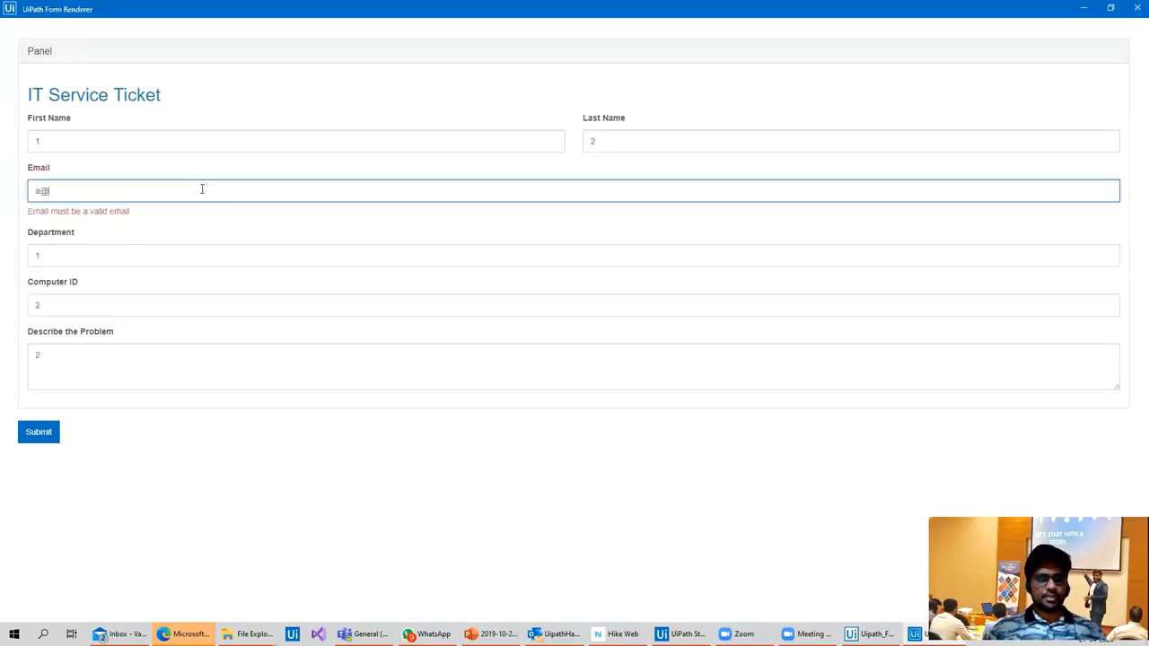
pyautogui.write('b.com')
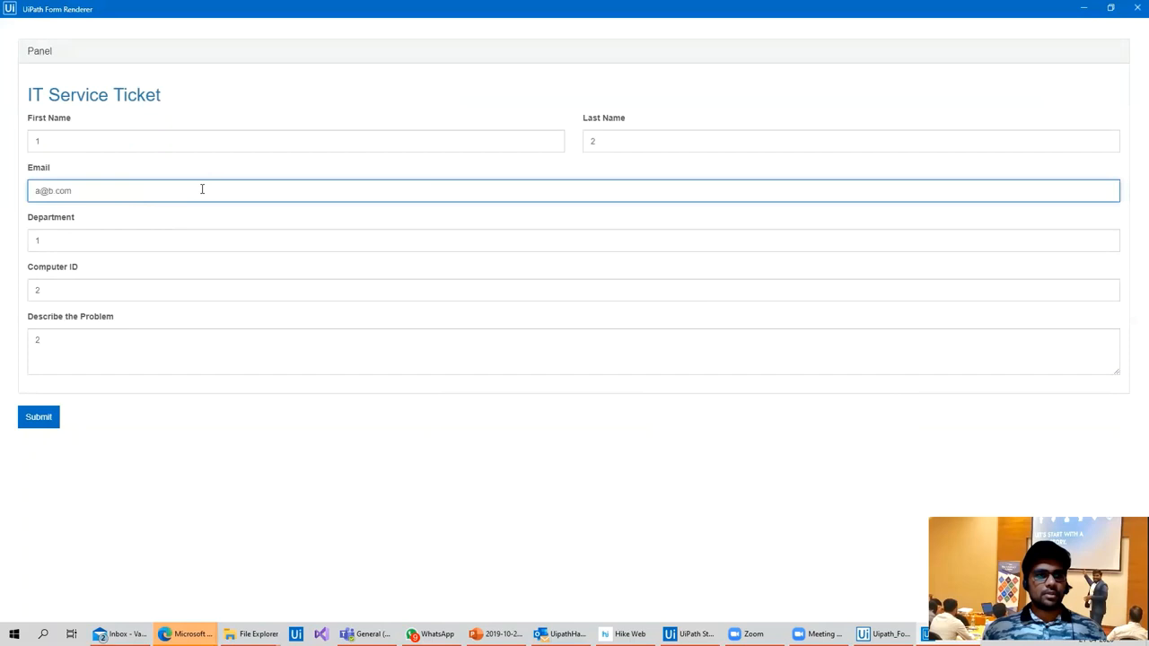
pyautogui.click(39, 417)
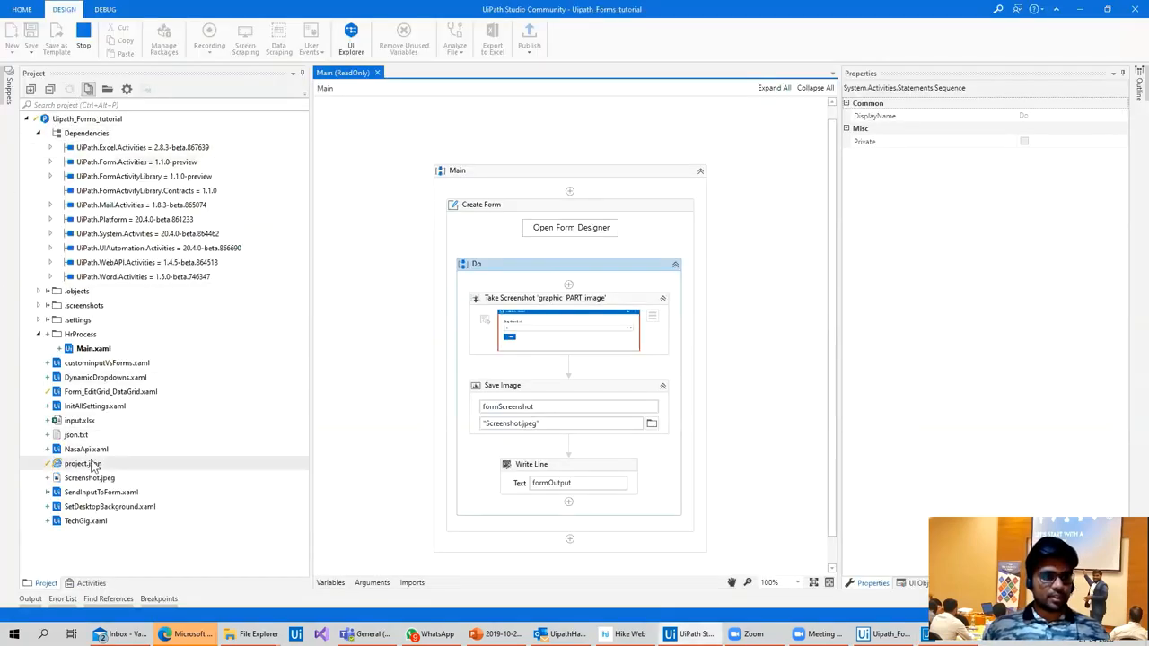
# Show the context menu for Screenshot.jpeg in the Project panel
pyautogui.rightClick(81, 463)
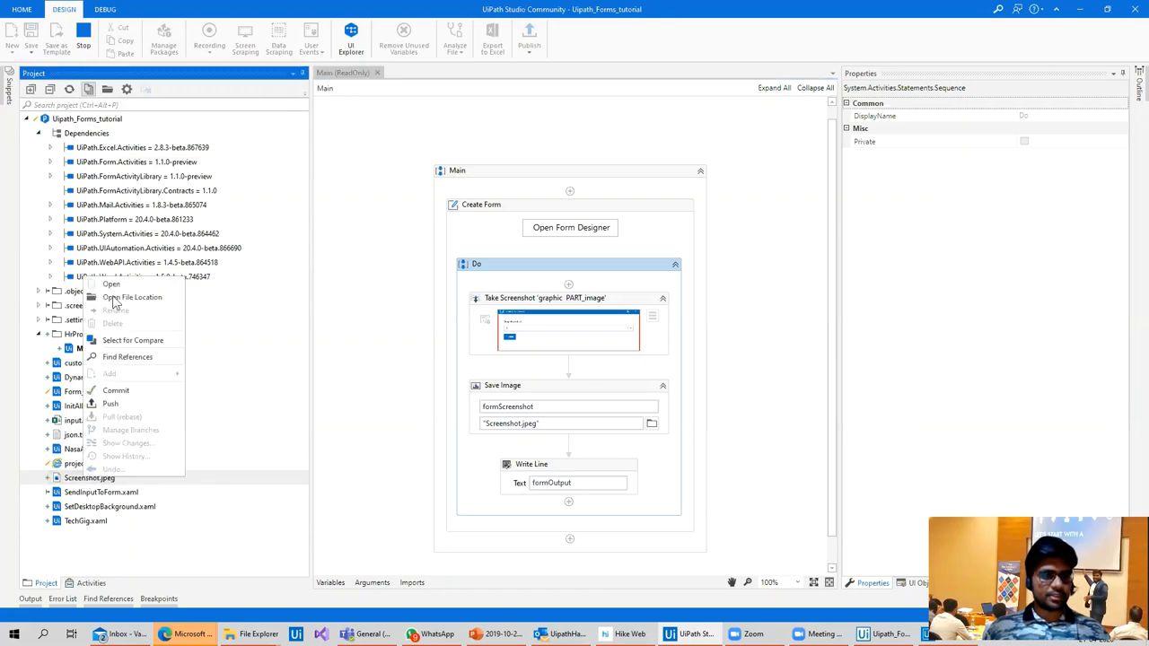